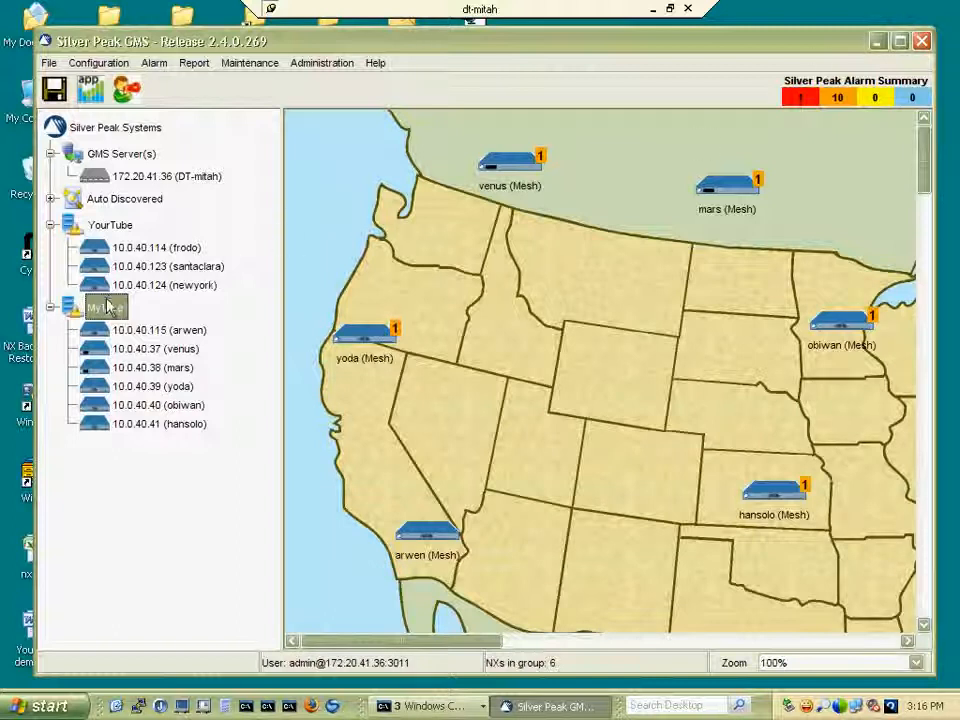
Start Apply Policies for the MyTube group, confirming the undefined route policies warning.
left_click(96, 62)
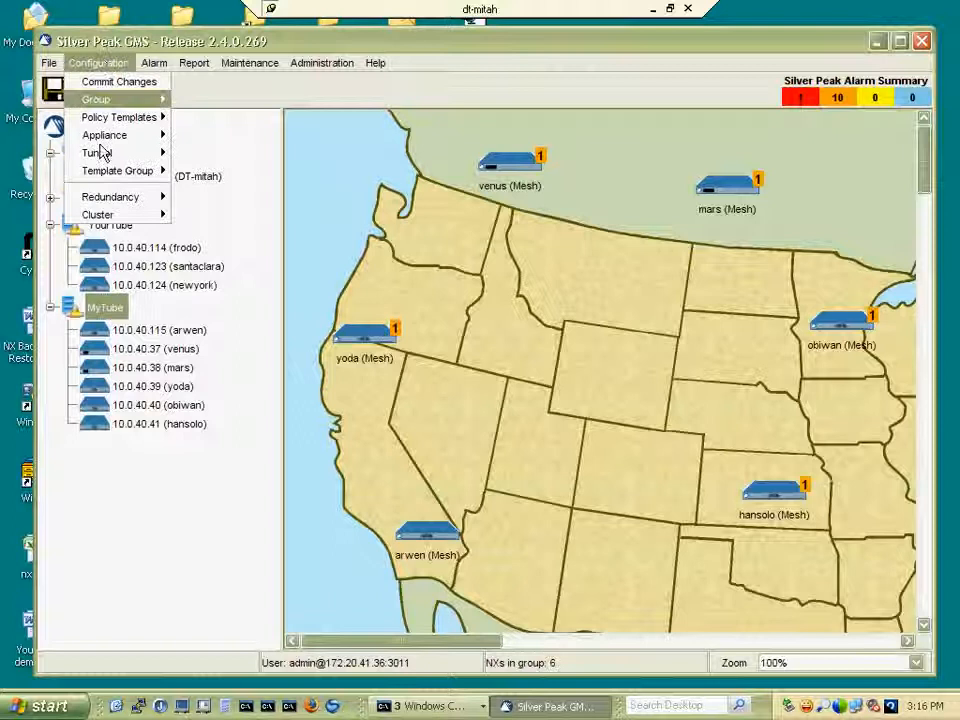
left_click(118, 80)
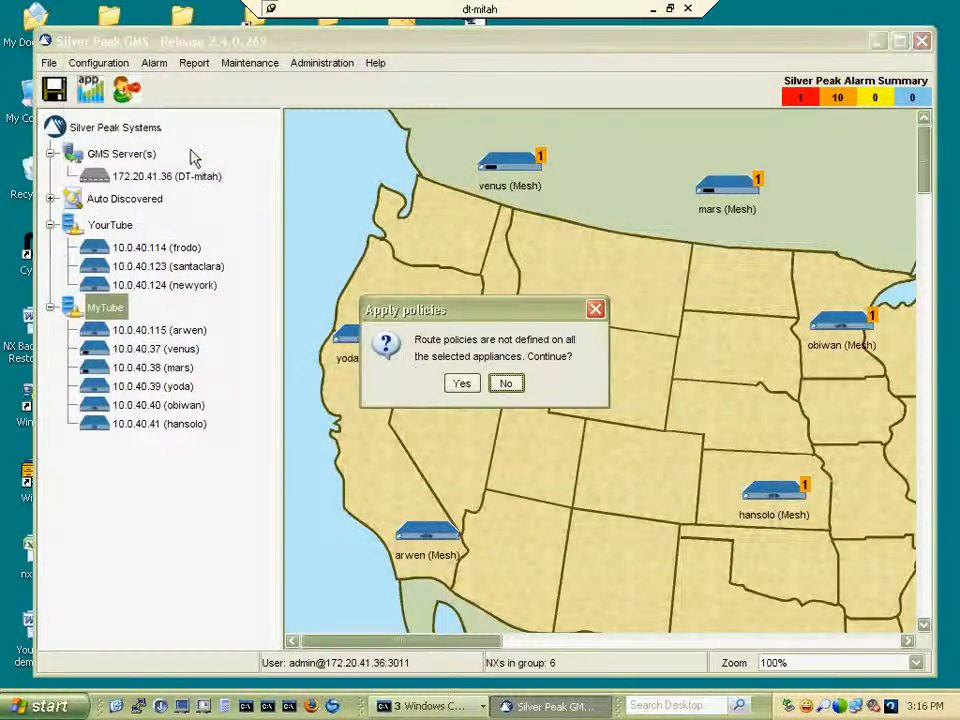
left_click(460, 382)
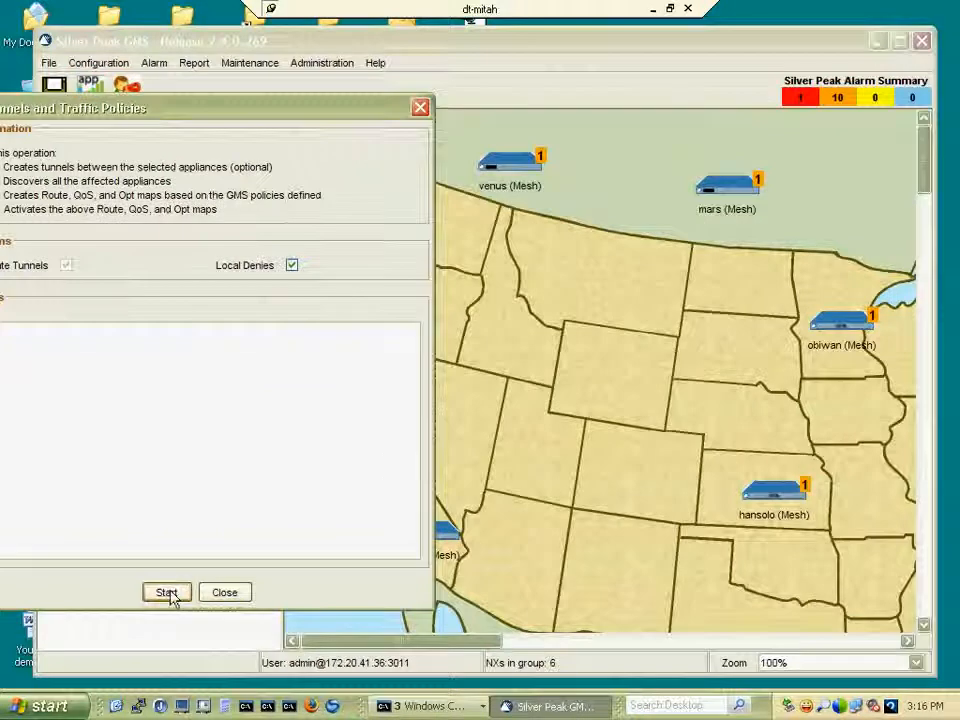
Run the tunnel and traffic policy creation for the six appliances until the map update completes.
left_click(166, 592)
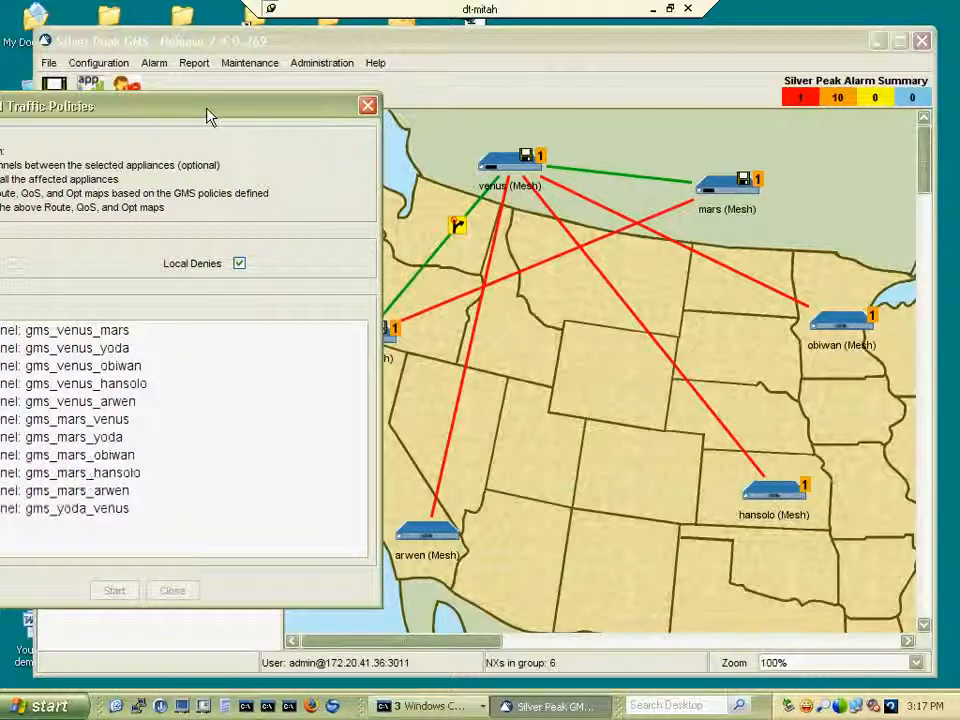
scroll("down", 3)
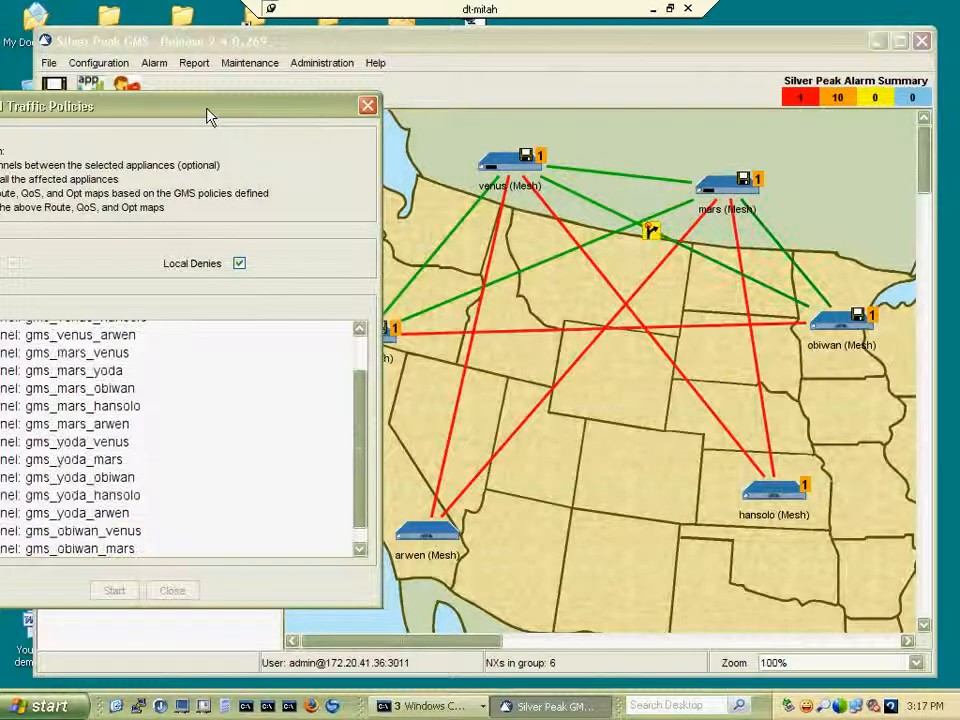
scroll("down", 3)
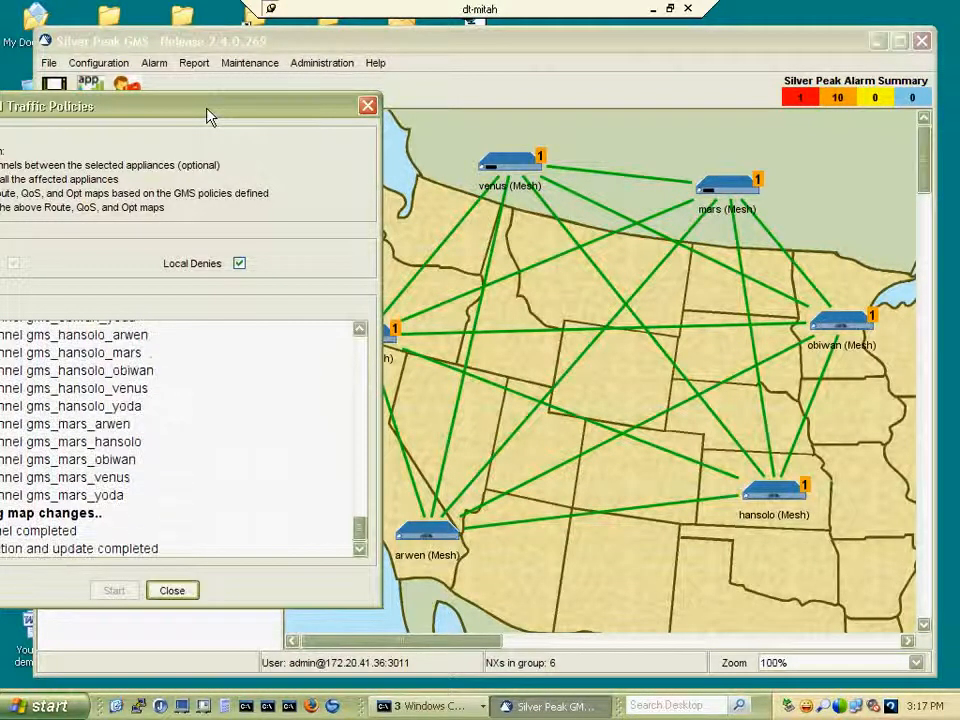
left_click(172, 590)
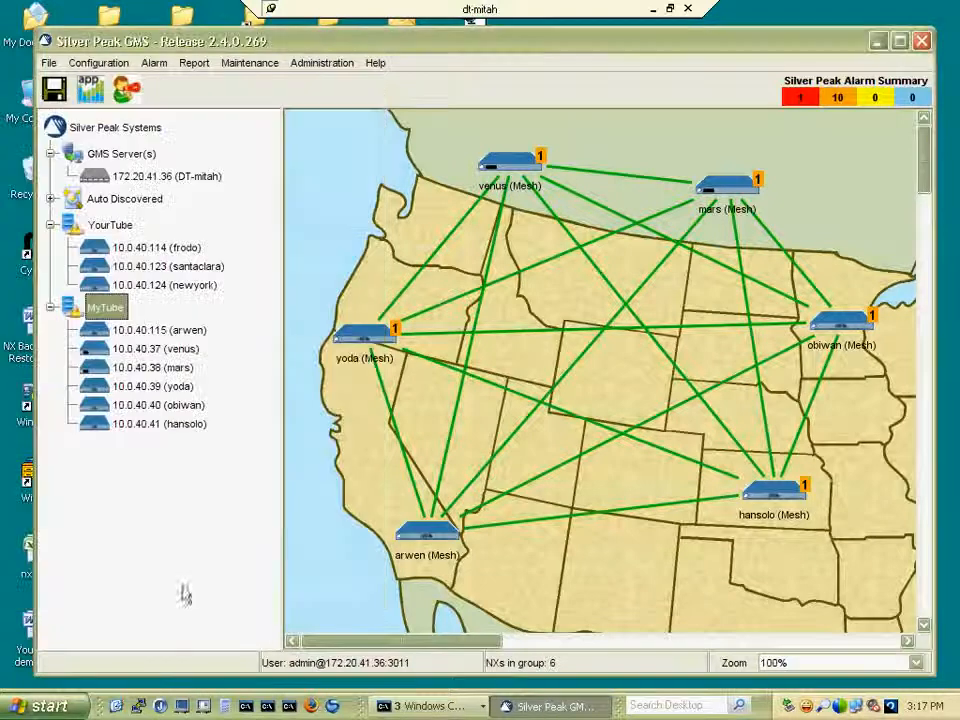
mouse_move(420, 392)
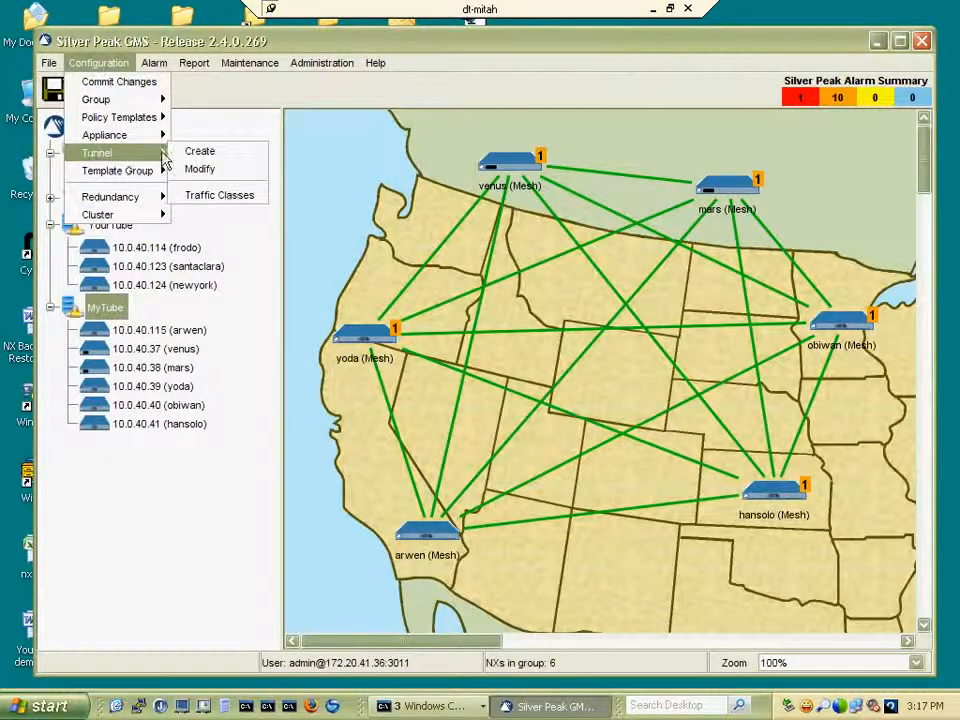
Show the Modify Tunnels table listing all 30 tunnels as up and active.
left_click(200, 168)
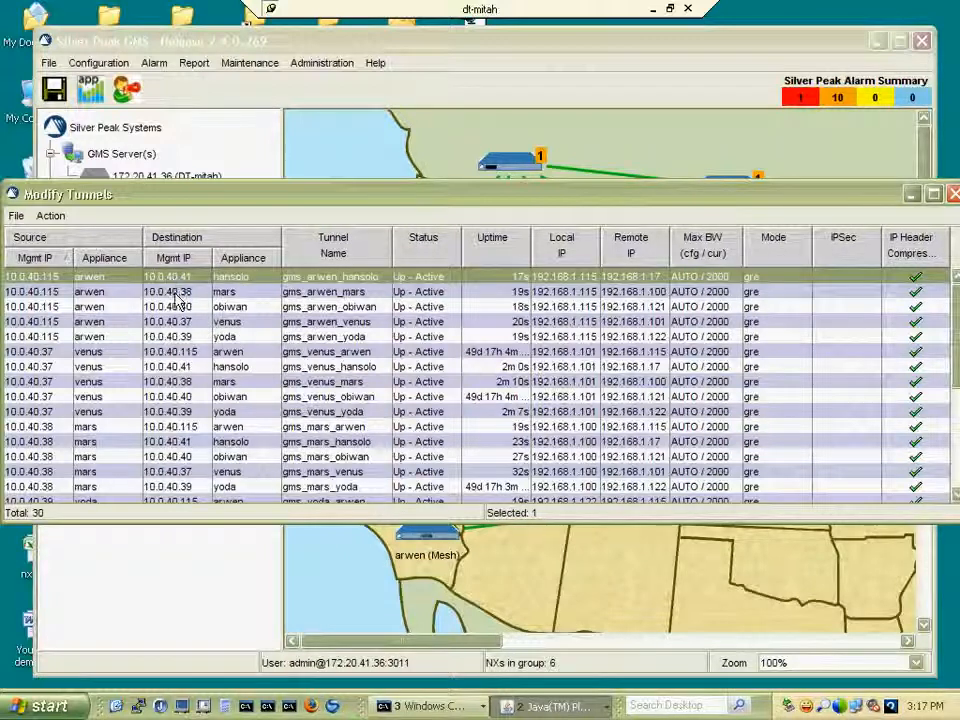
Set the Admin state of all 30 tunnels to down so every map link turns red.
left_click(170, 306)
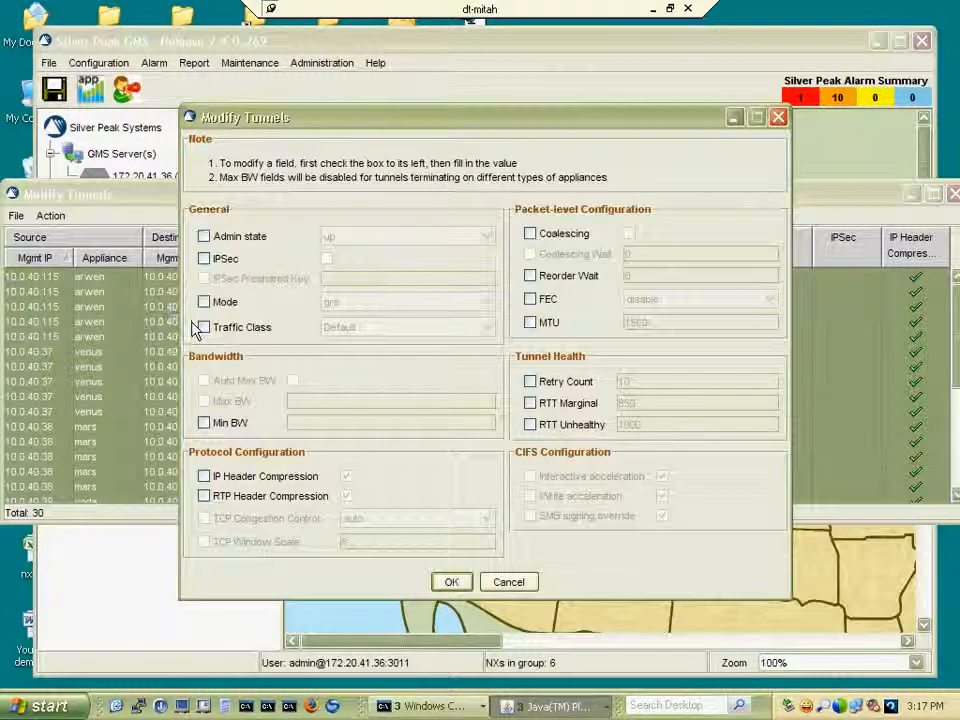
mouse_move(950, 196)
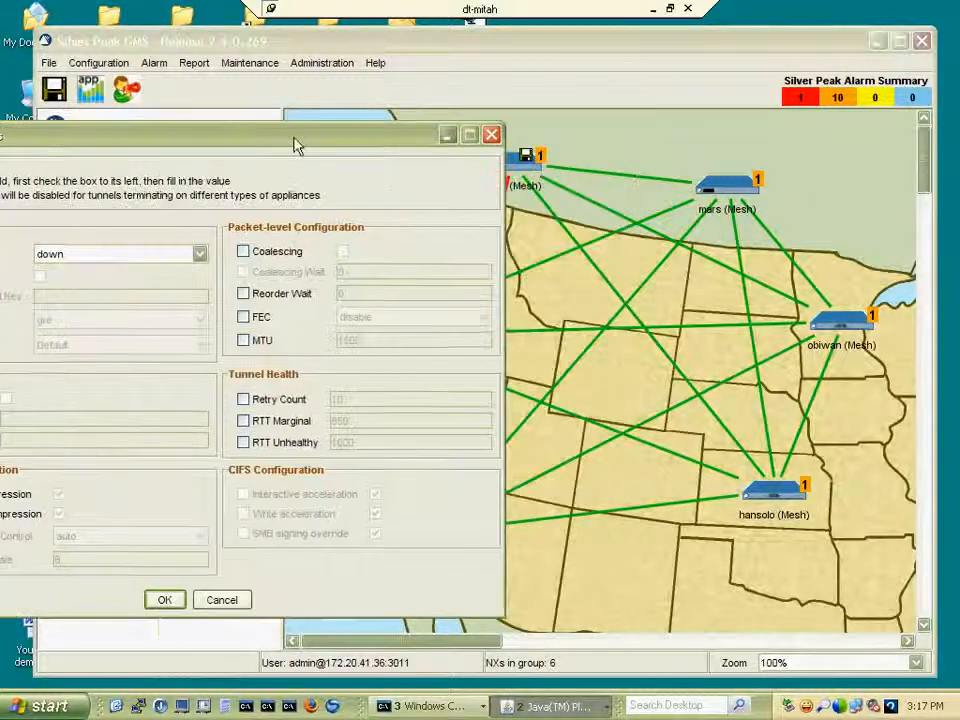
left_click(222, 600)
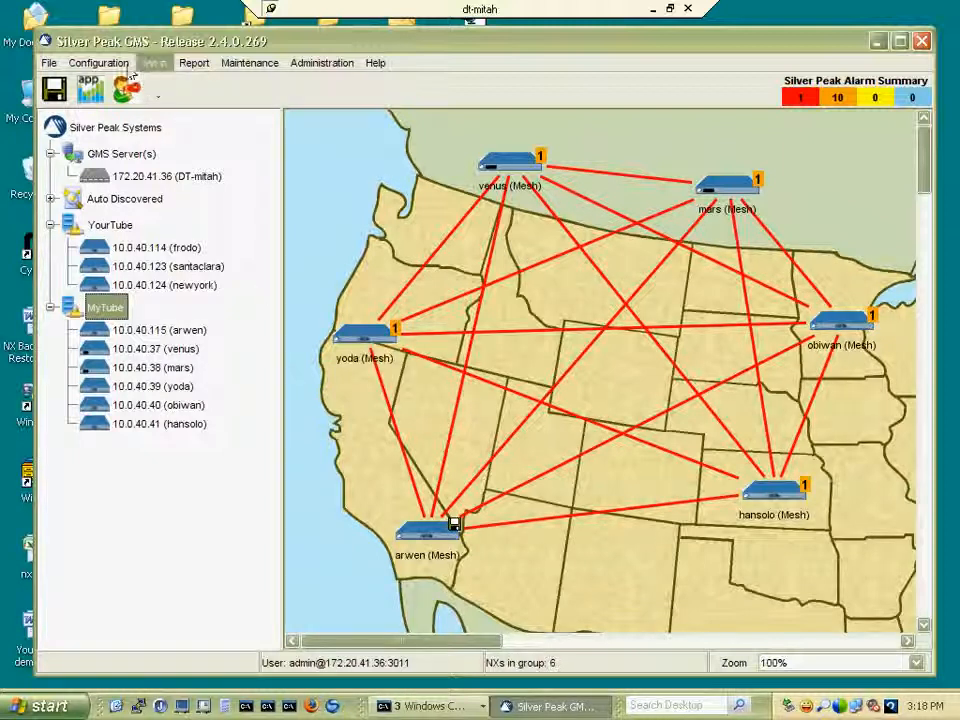
Set the Admin state of all selected tunnels back to up from the Modify Tunnels table.
left_click(96, 62)
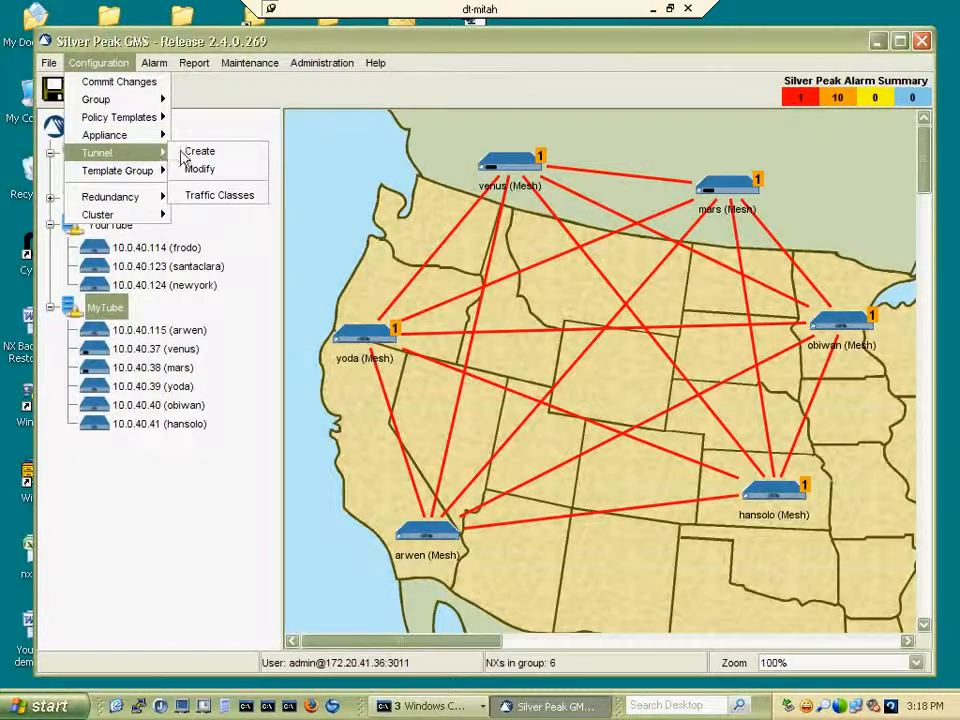
left_click(200, 168)
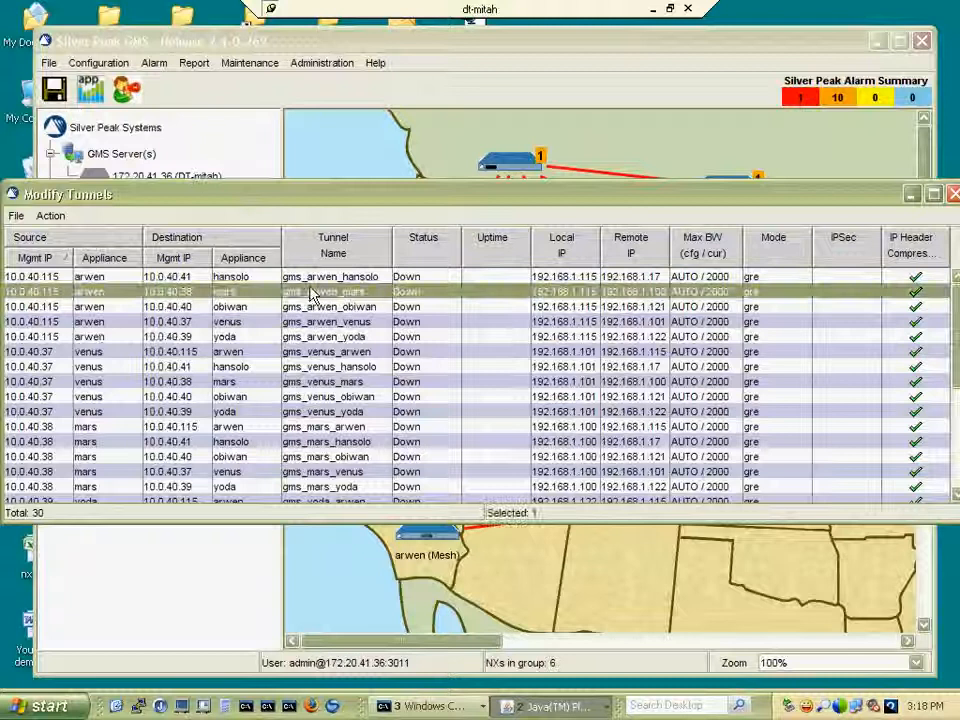
right_click(330, 292)
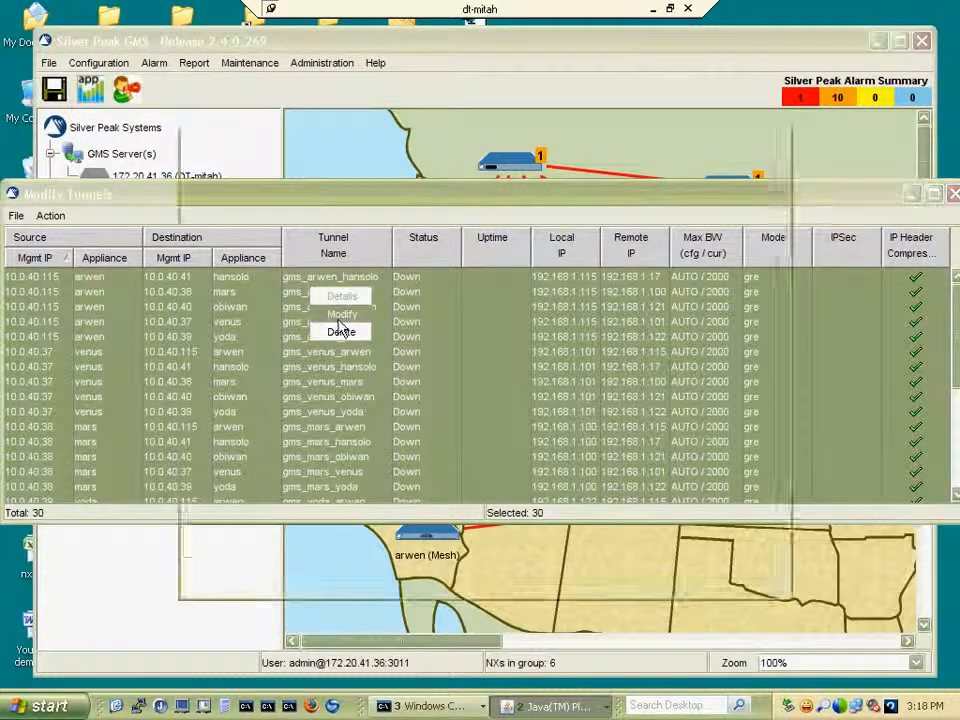
left_click(342, 314)
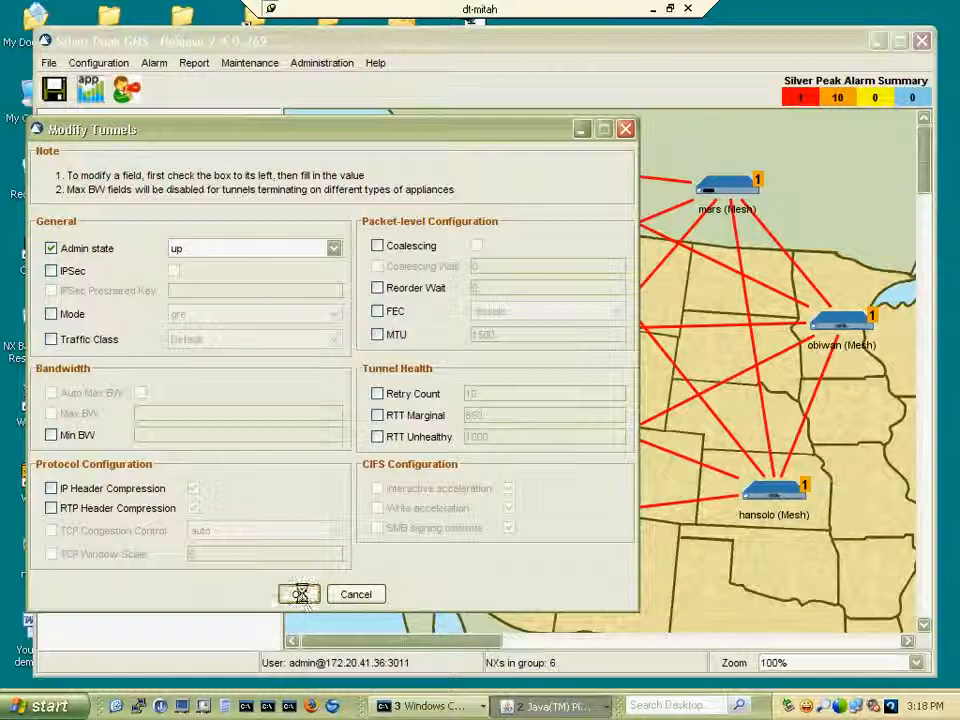
left_click(298, 594)
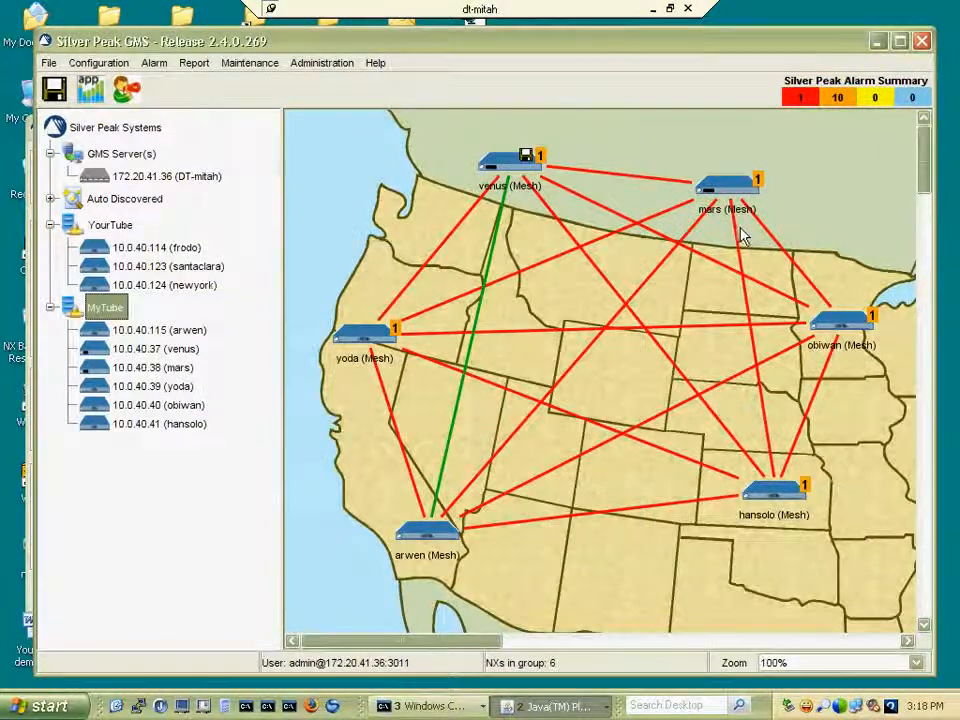